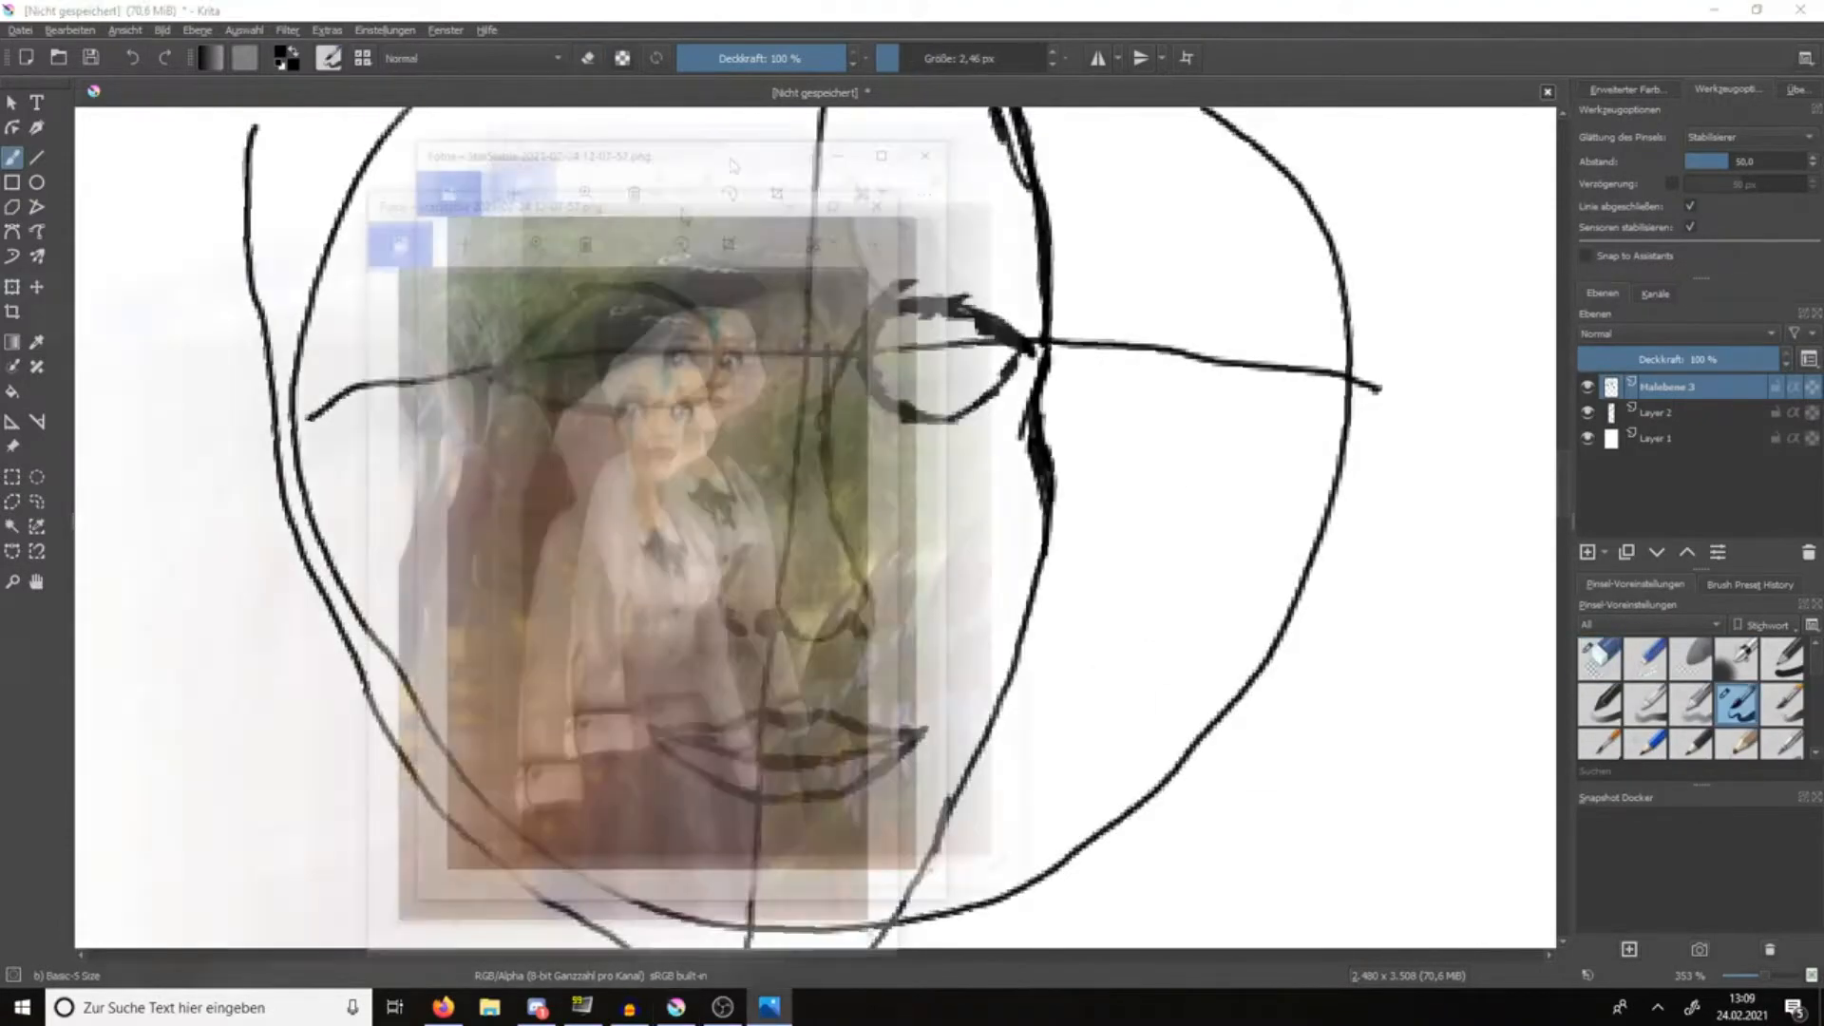
Select the Basic-5 brush from the toolbox to start sketching the head over the reference.
left_click(36, 287)
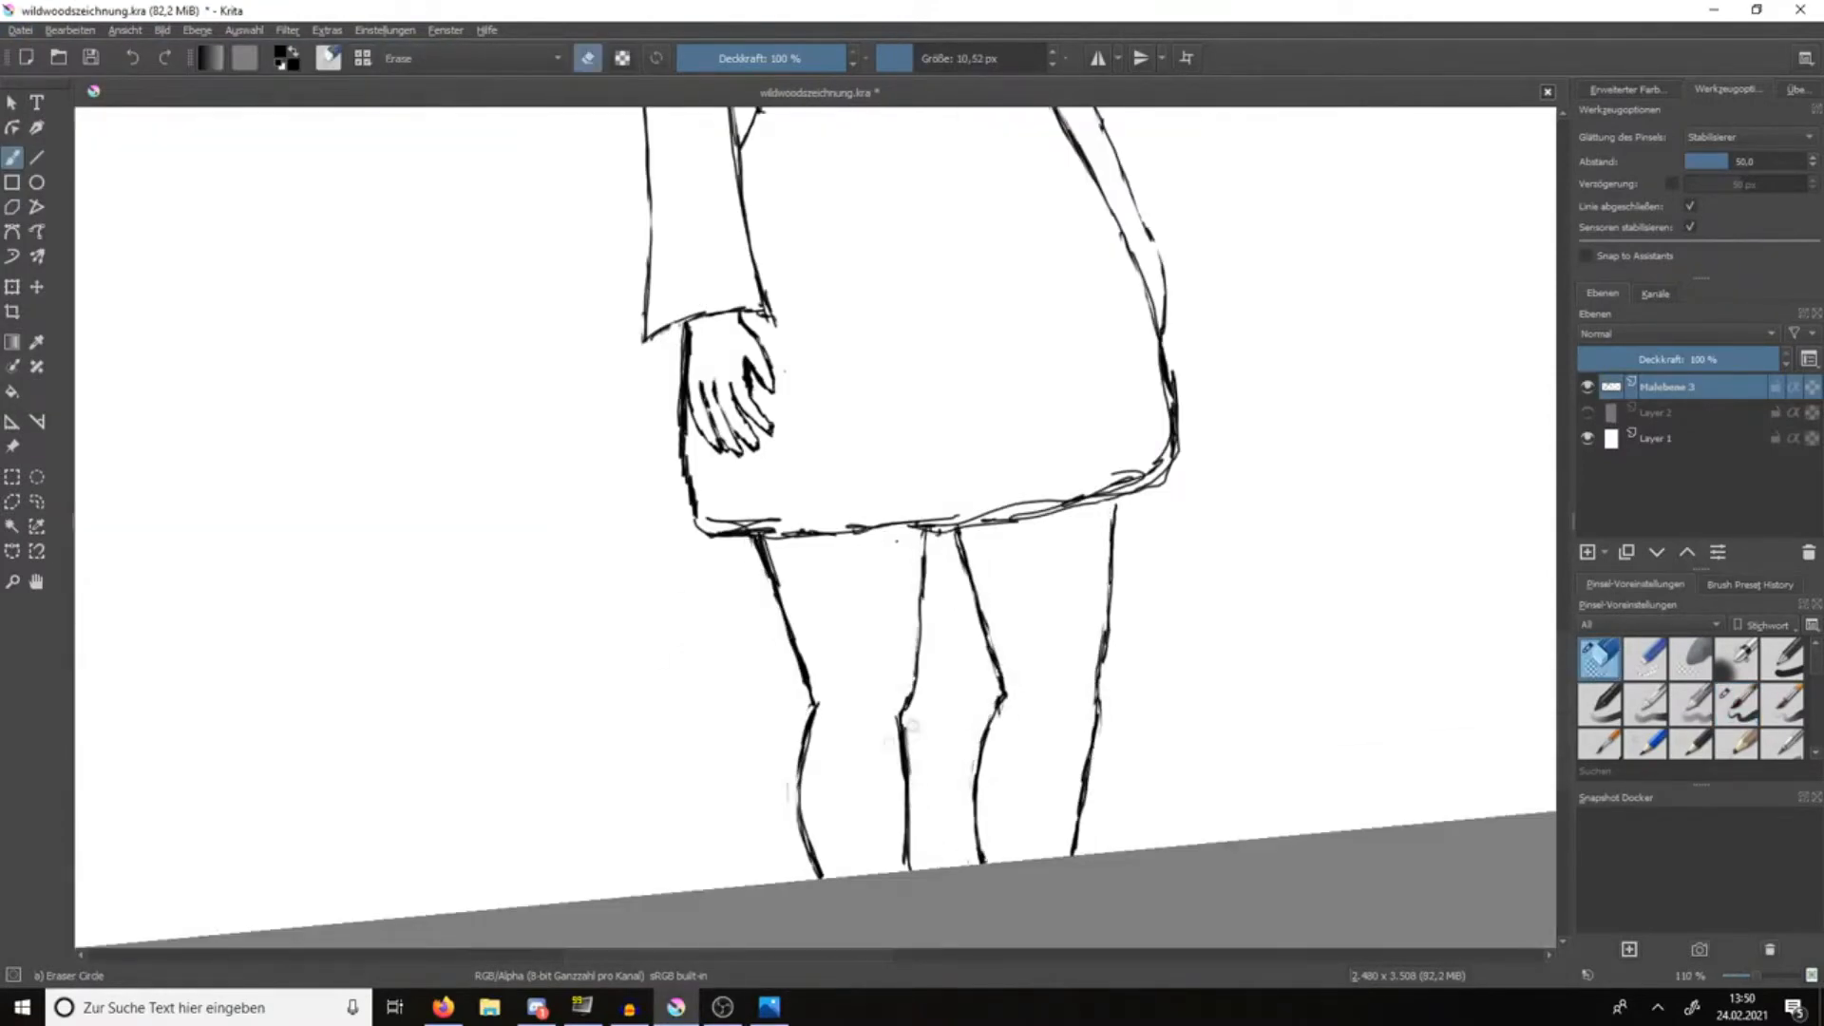
Switch to the Eraser Circle preset to clean up stray strokes on the lower body.
left_click(19, 29)
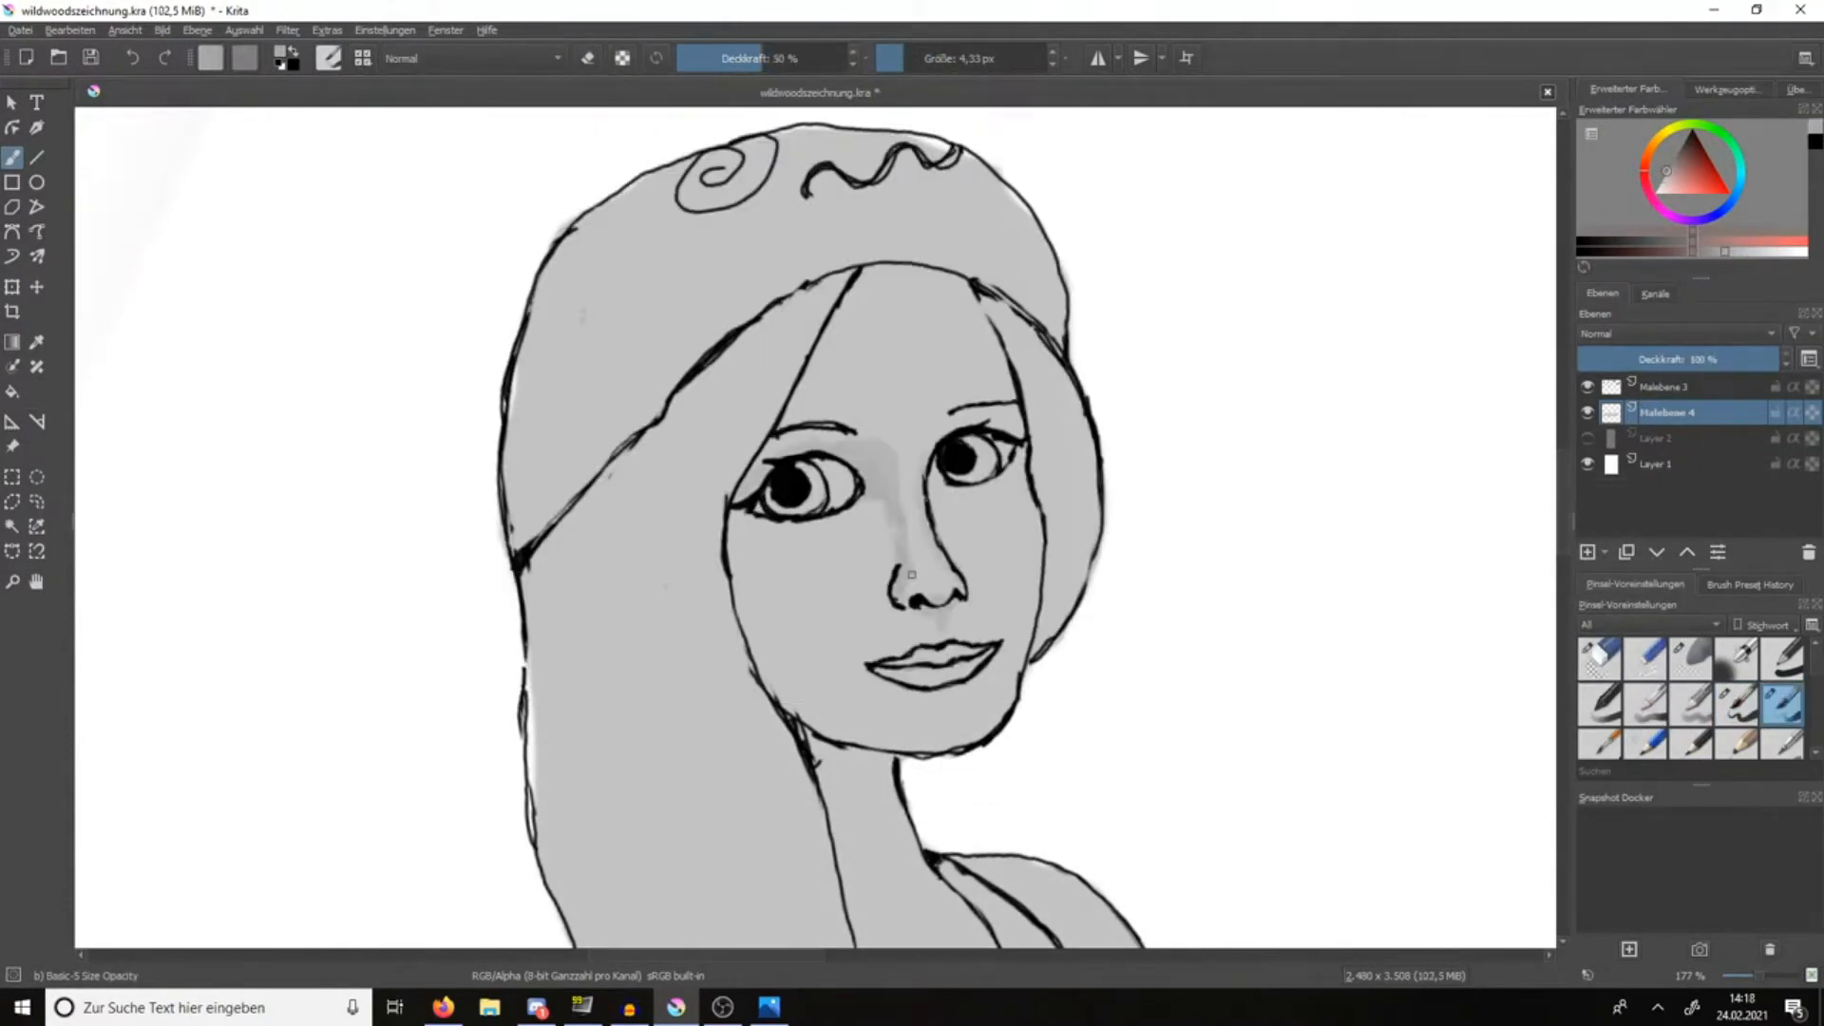
Brush a stroke of flat light gray fill across the woman's face.
left_click_drag(910, 574, 815, 716)
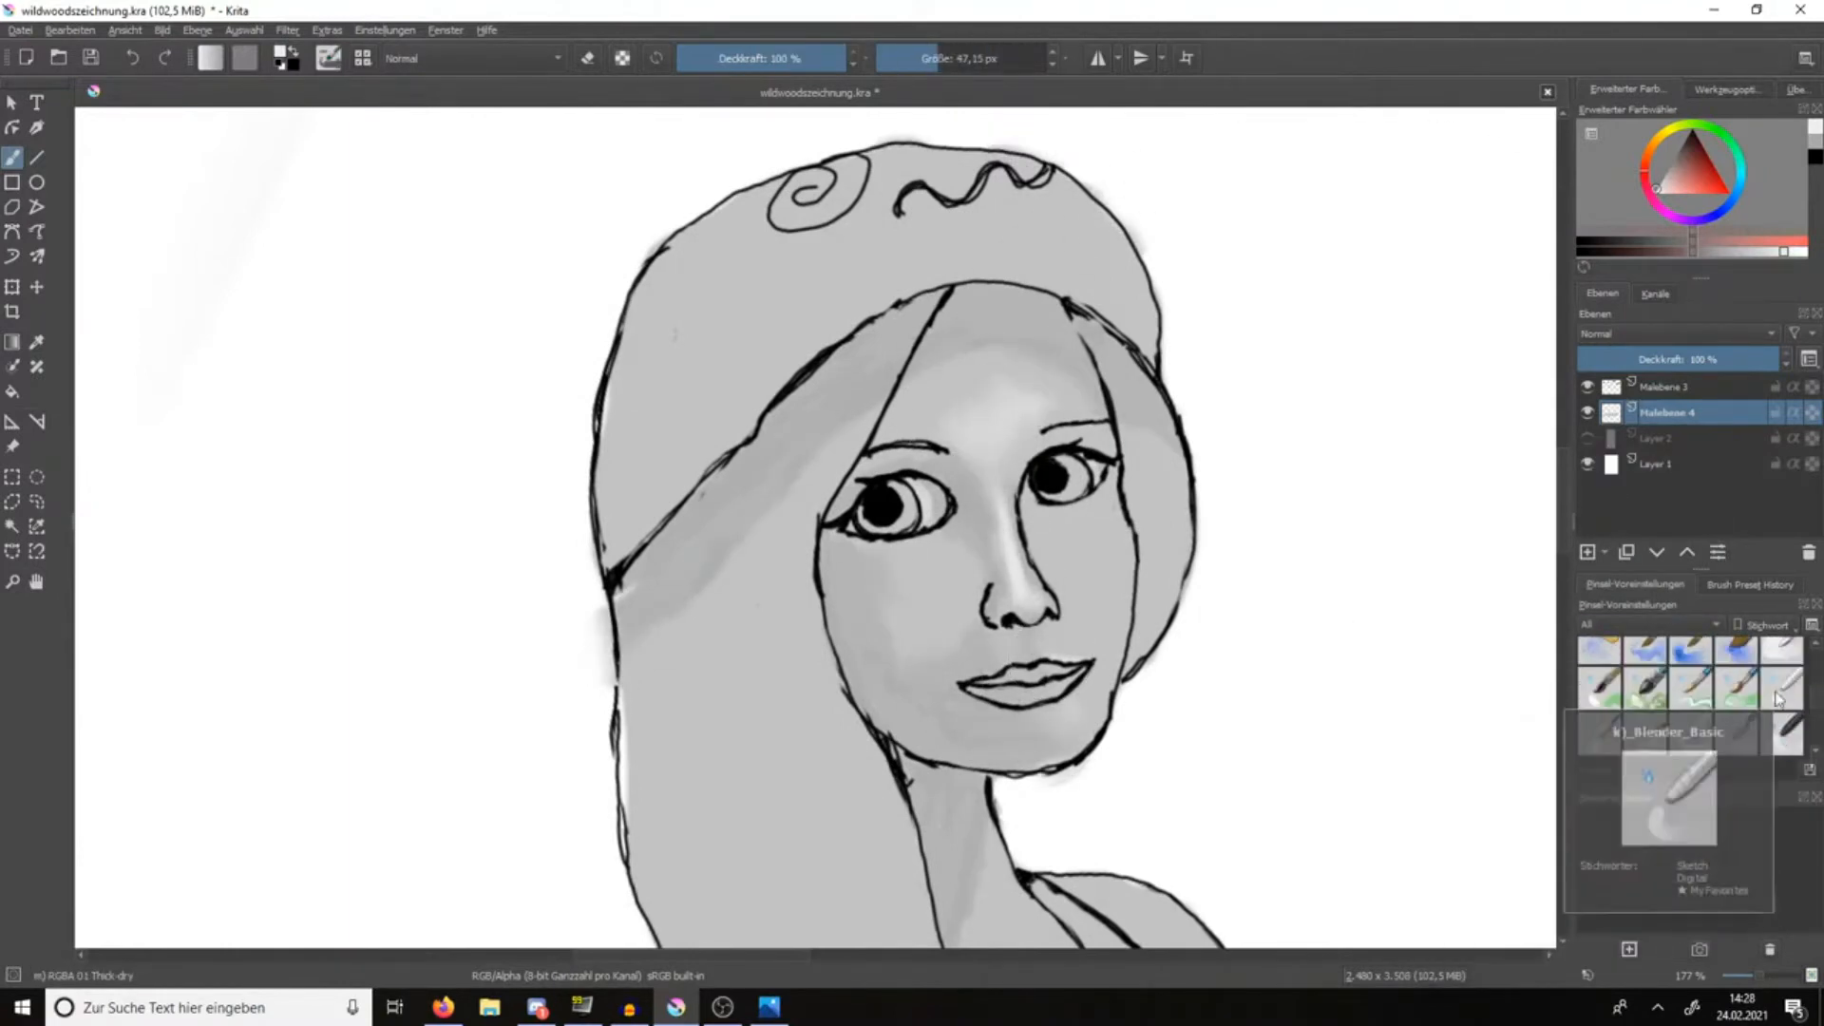
Pick a darker gray tone as the painting color for the face and hair shading.
left_click(1733, 703)
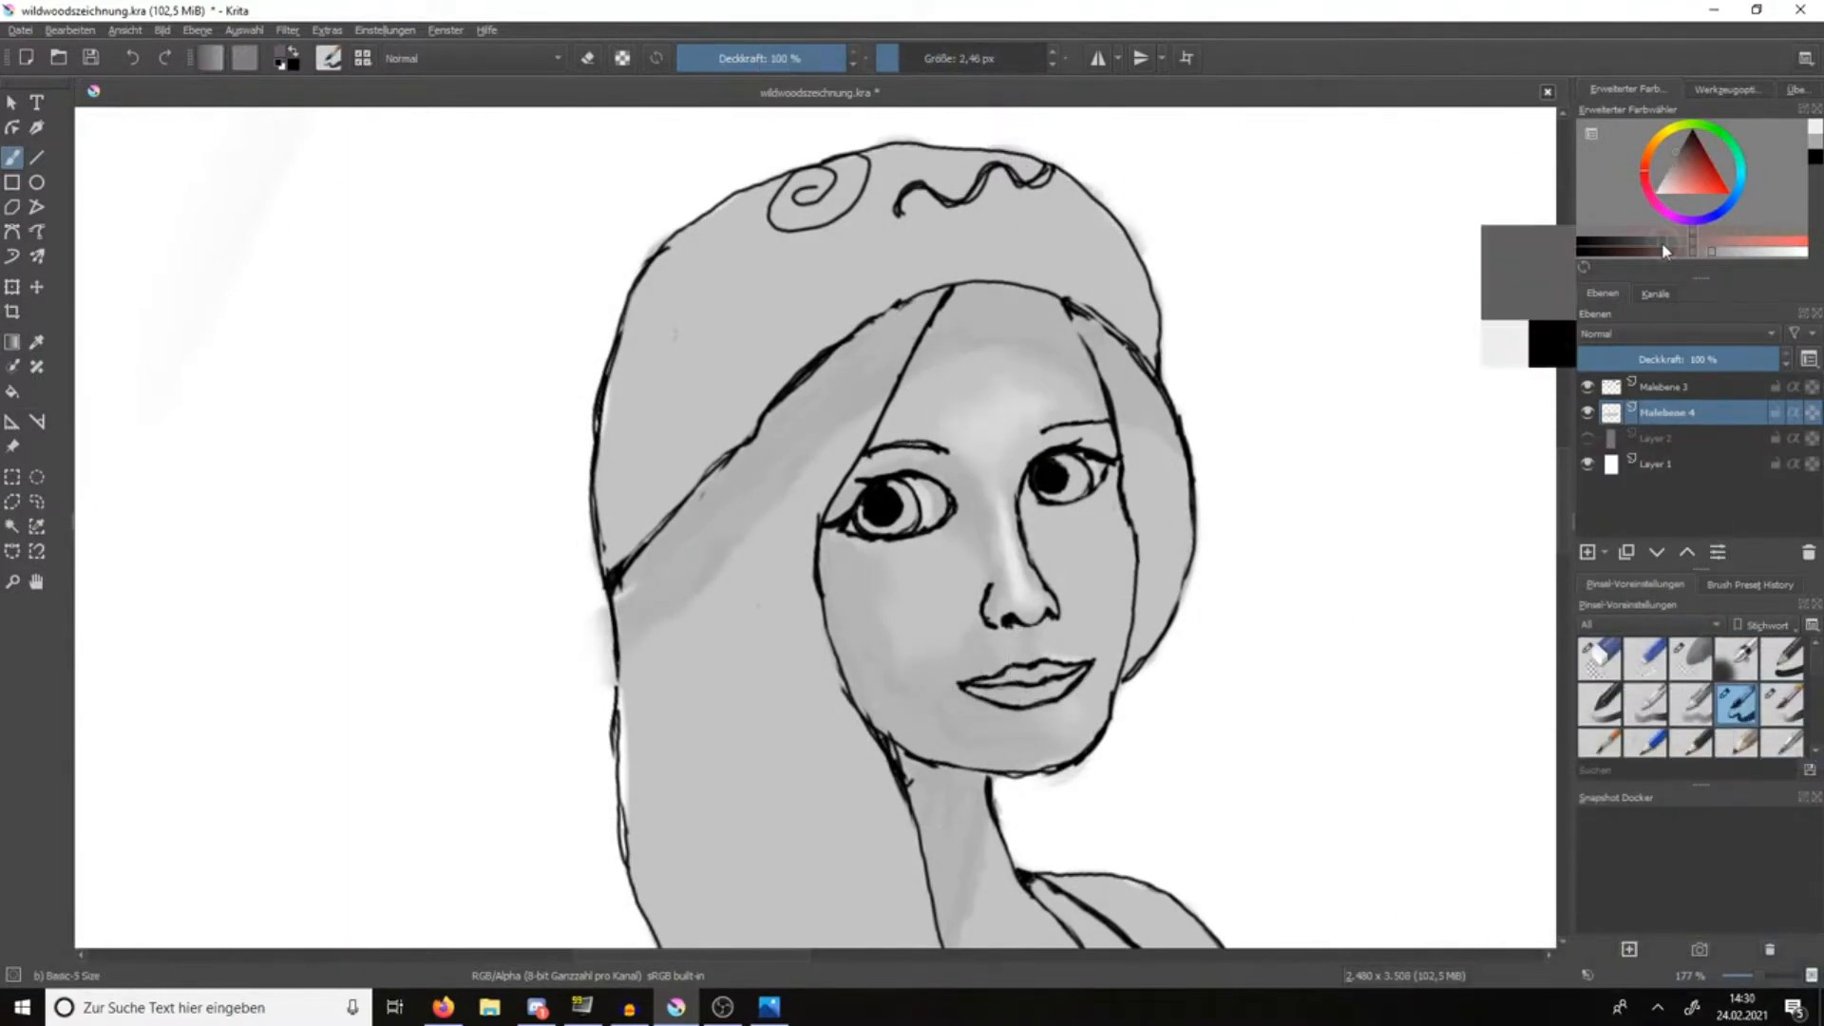